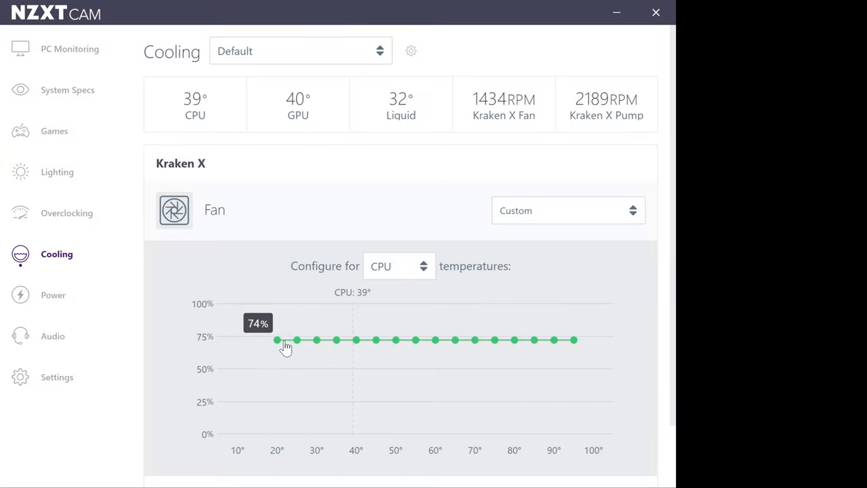
Drag the Kraken X custom fan curve into a flat line at 74% speed
drag(276, 340, 276, 347)
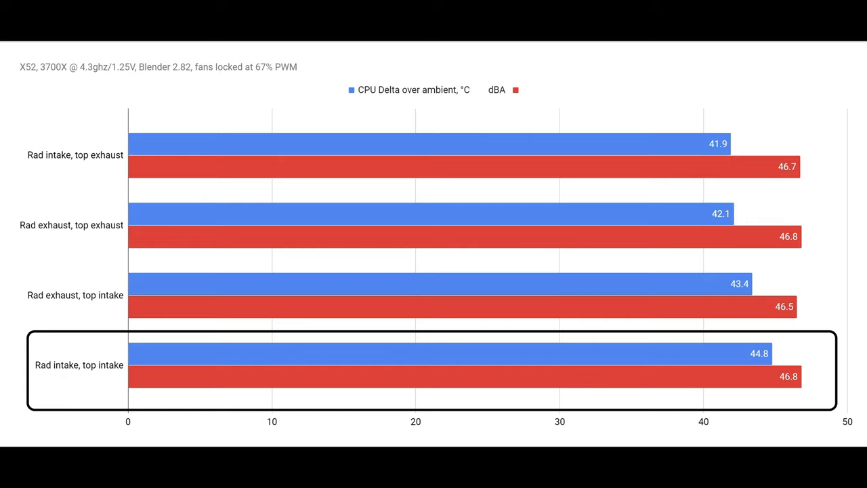
click(434, 230)
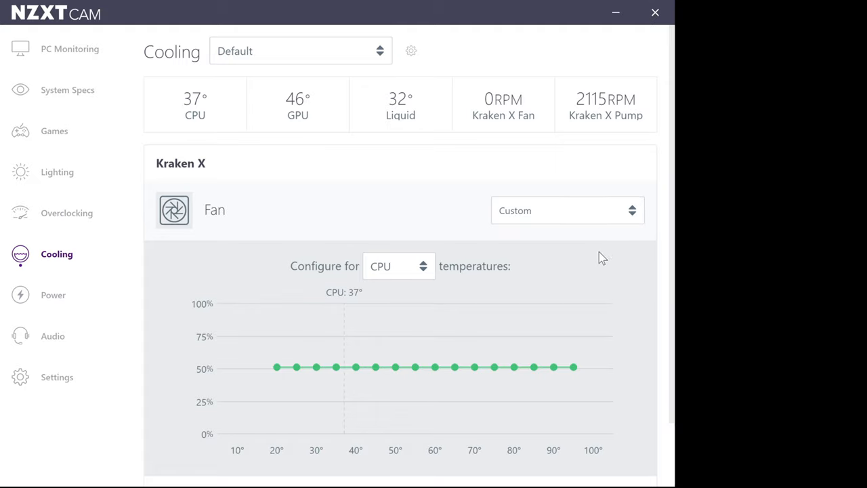
Drag the flat Kraken X fan curve up from 50% to 83% speed
drag(275, 367, 276, 325)
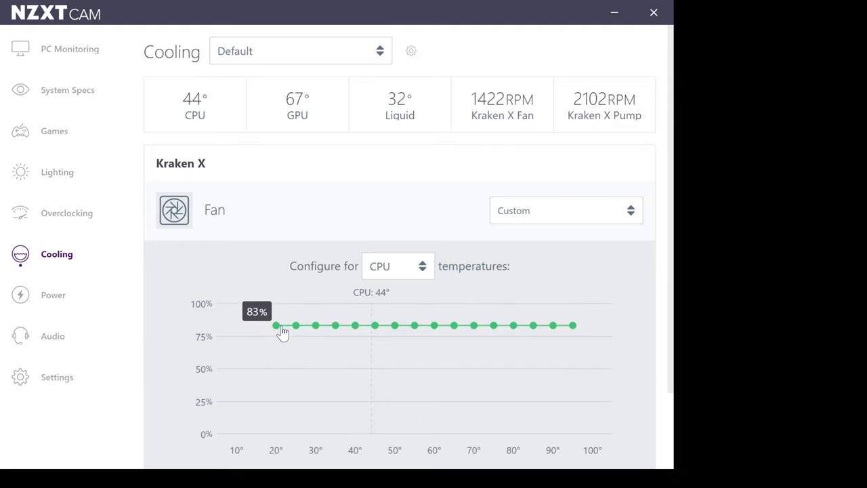